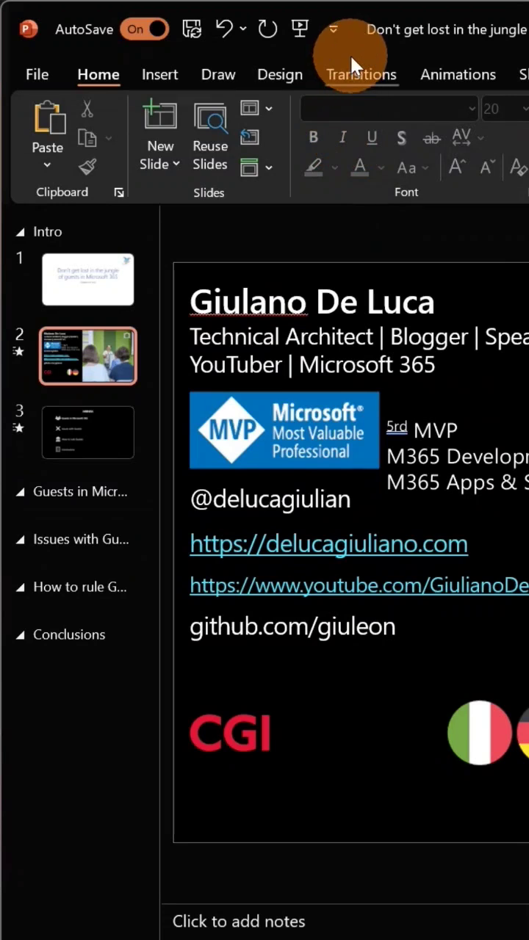
- Add the Email command to the Quick Access Toolbar from its dropdown
{"action": "left_click", "coordinate": [333, 29]}
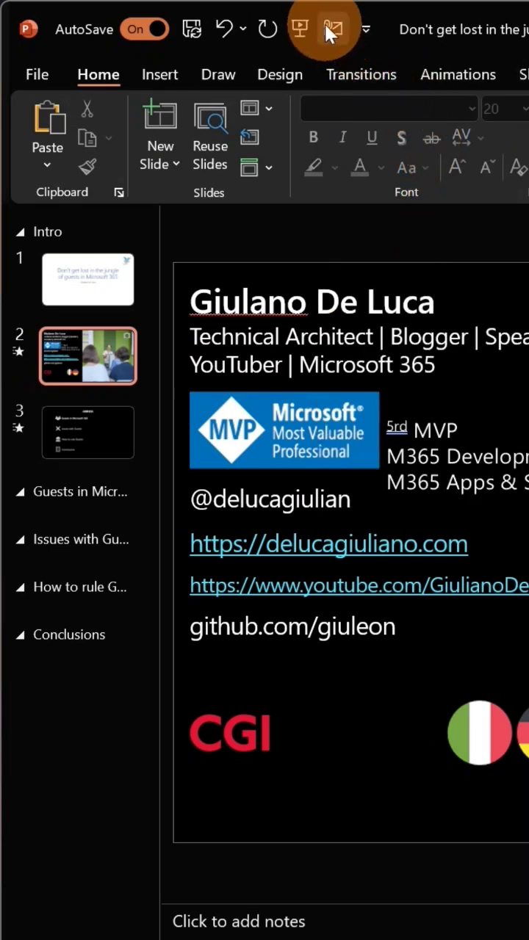
{"action": "mouse_move", "coordinate": [335, 29]}
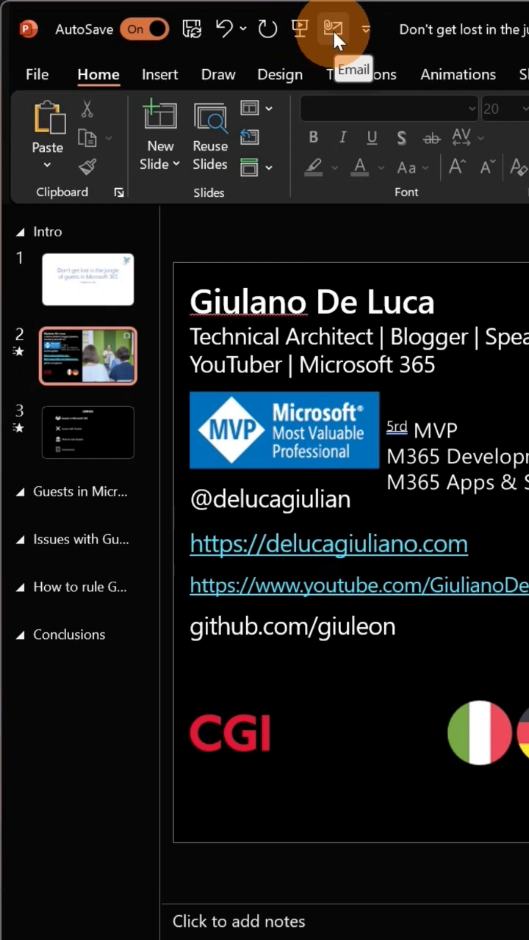
{"action": "left_click", "coordinate": [332, 29]}
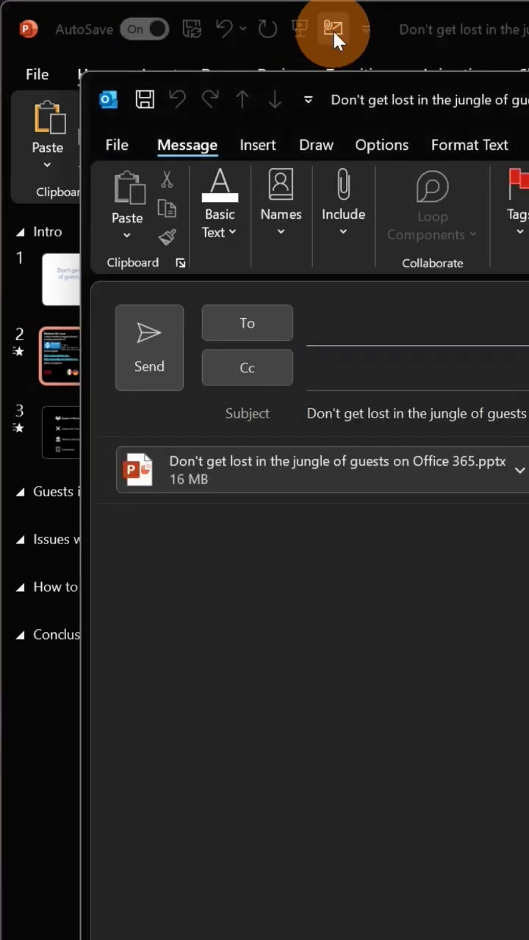
{"action": "mouse_move", "coordinate": [417, 433]}
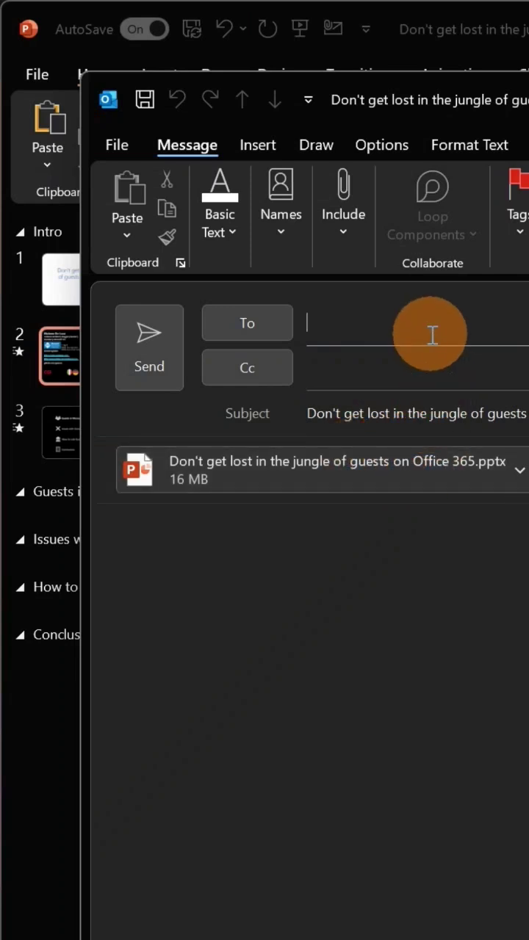
{"action": "mouse_move", "coordinate": [360, 323]}
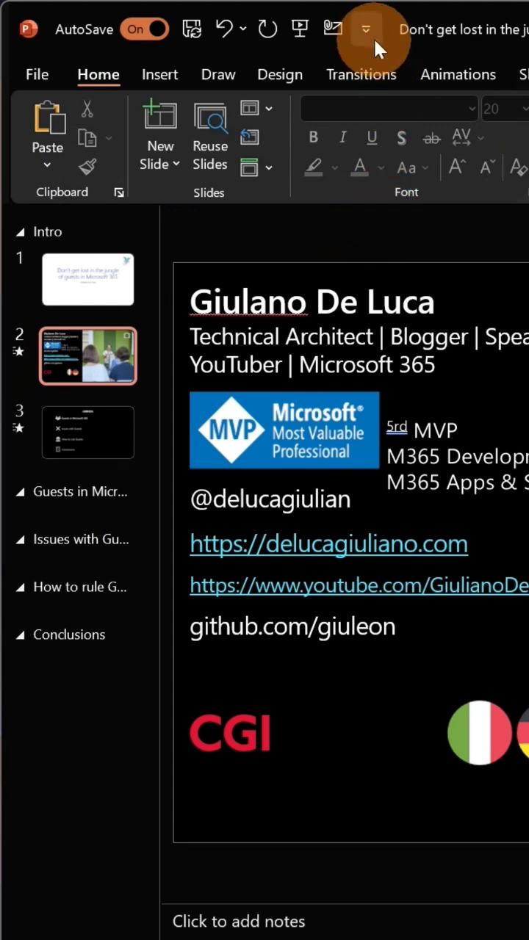
- Add 'E-mail as PDF Attachment' from All Commands to the Quick Access Toolbar
{"action": "left_click", "coordinate": [368, 29]}
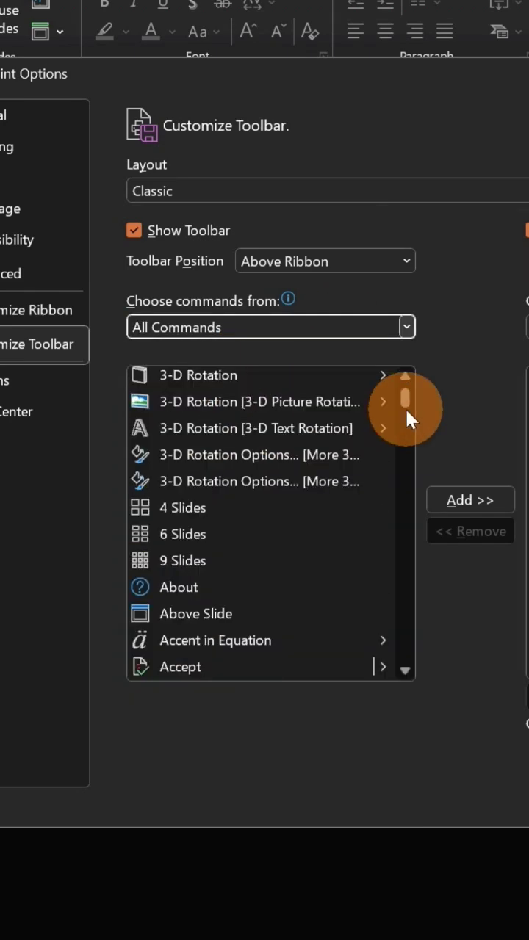
{"action": "scroll", "scroll_direction": "down", "scroll_amount": 3}
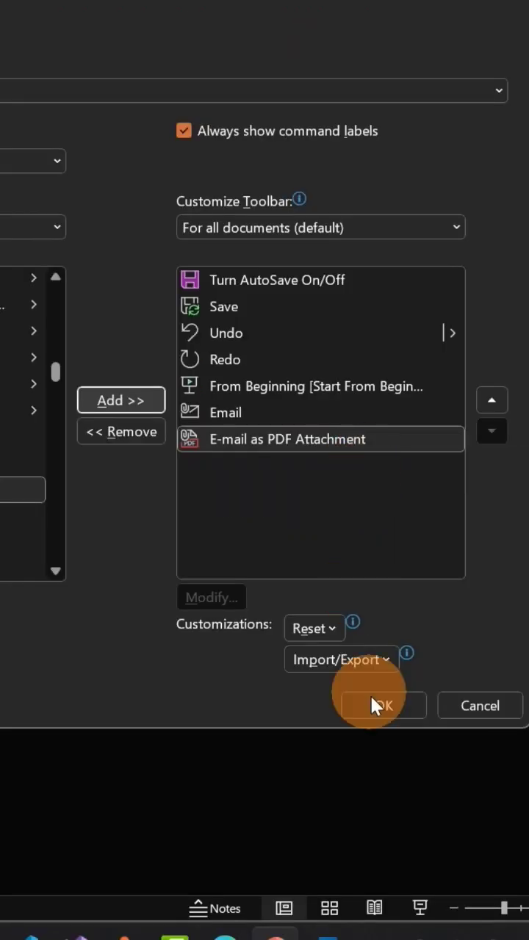
{"action": "left_click", "coordinate": [376, 705]}
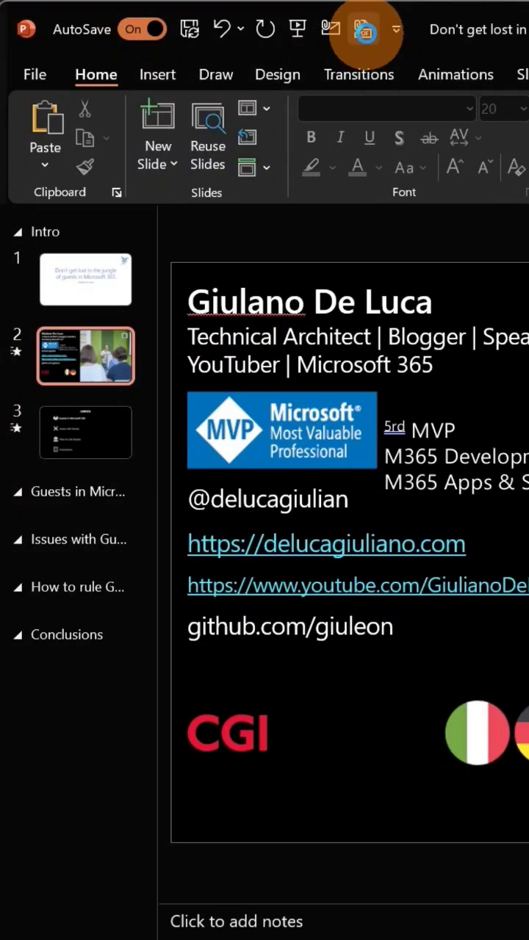
- Email the presentation as a 299 KB PDF attachment in a new Outlook message
{"action": "left_click", "coordinate": [366, 30]}
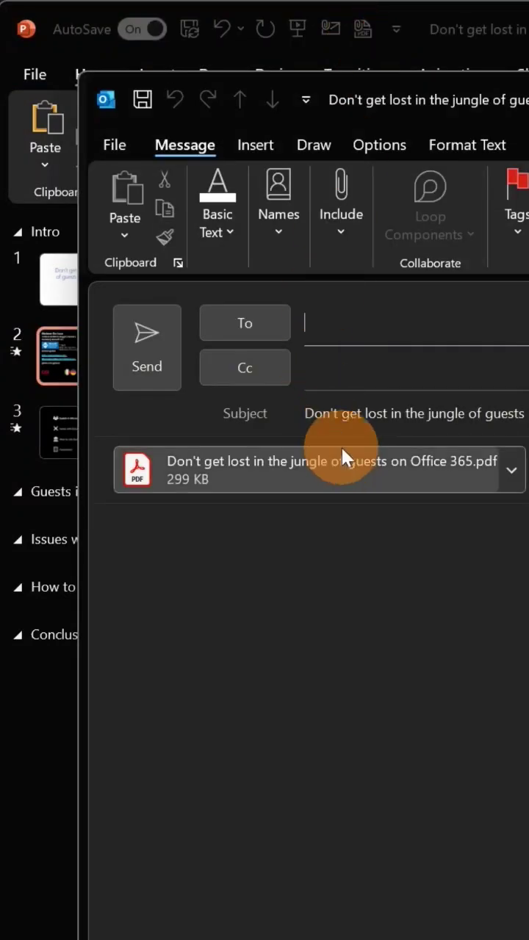
{"action": "mouse_move", "coordinate": [440, 482]}
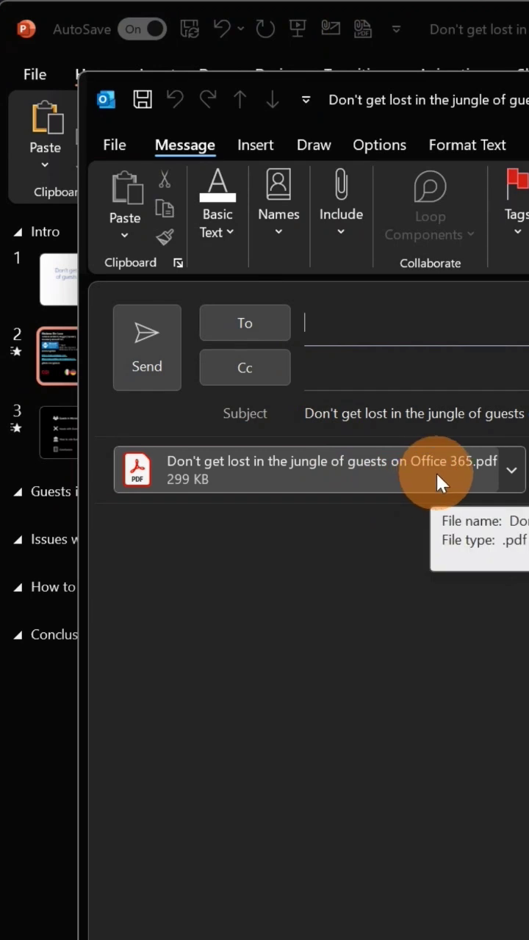